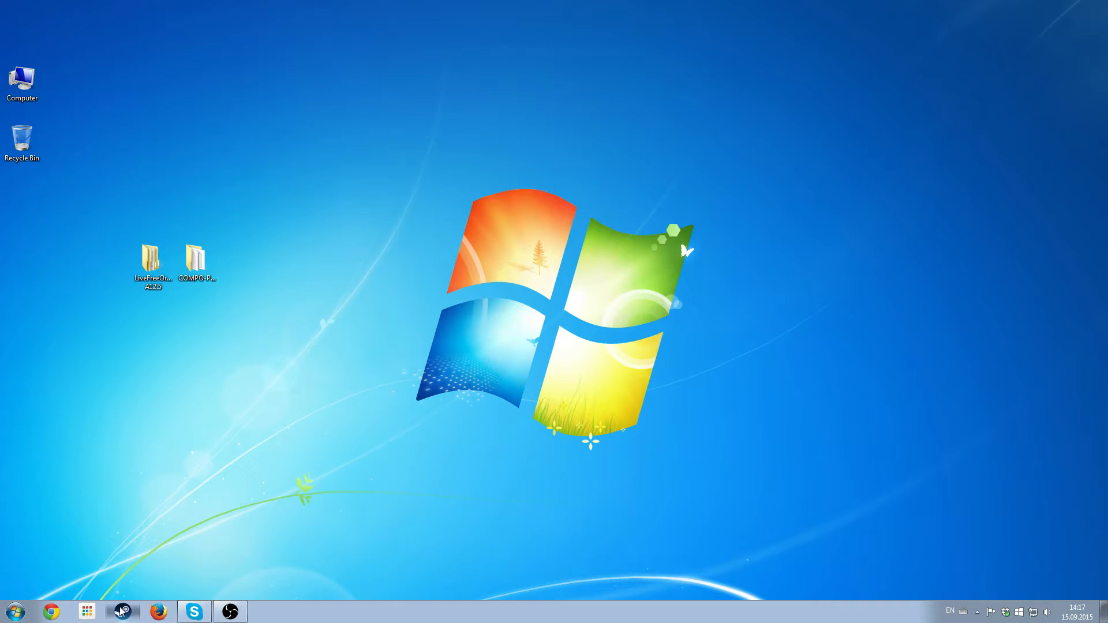
# Open the 7 Days to Die install folder via Steam's Properties > Local Files.
pyautogui.click(122, 611)
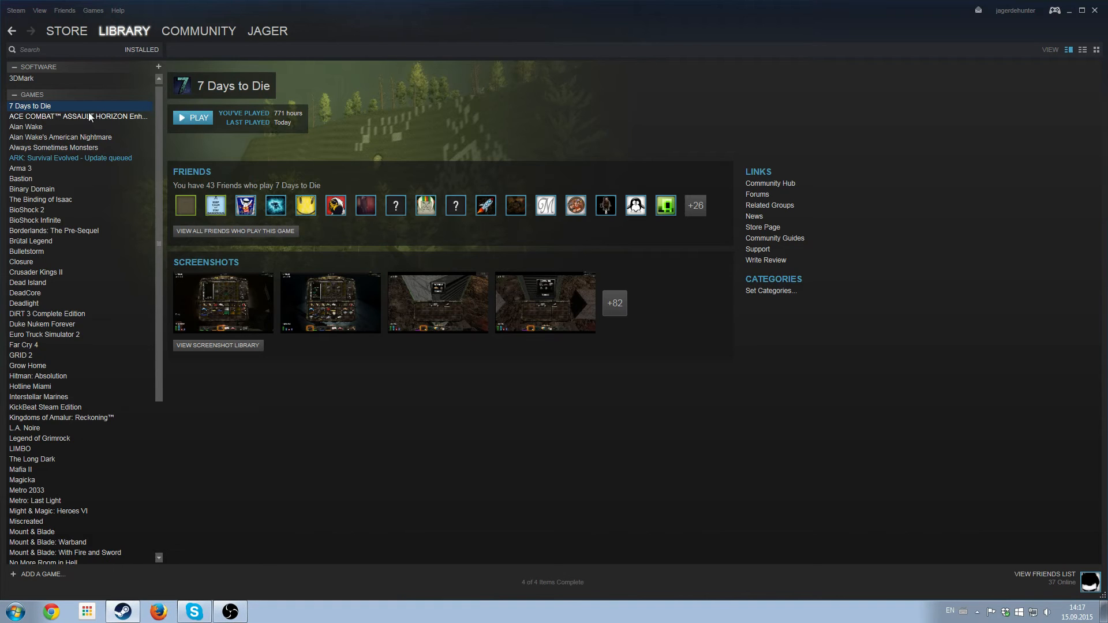
pyautogui.rightClick(29, 105)
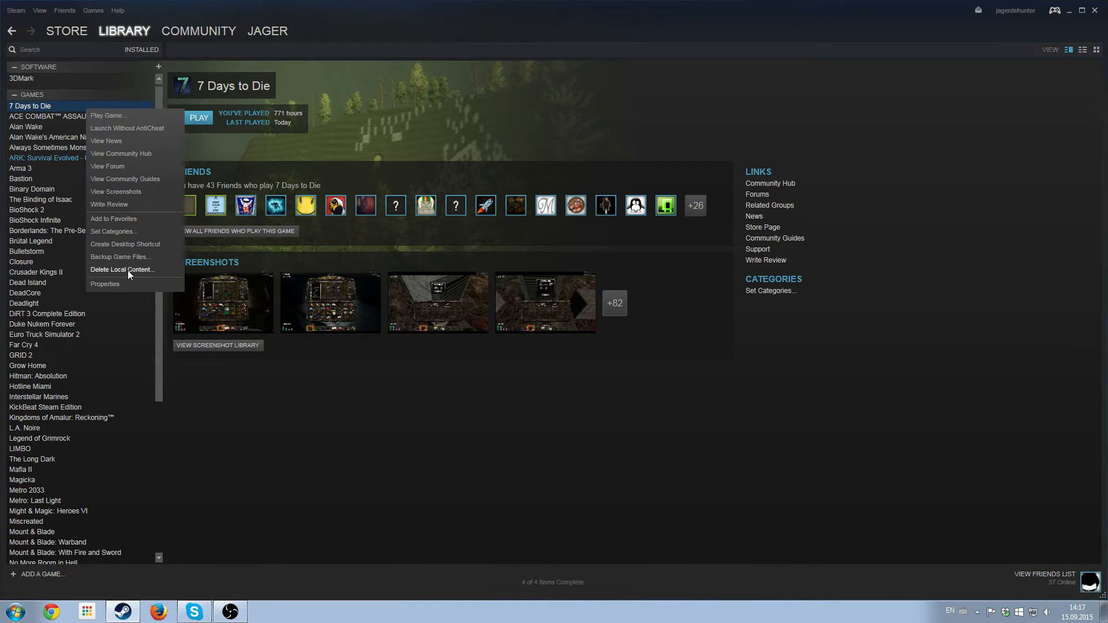
pyautogui.click(104, 283)
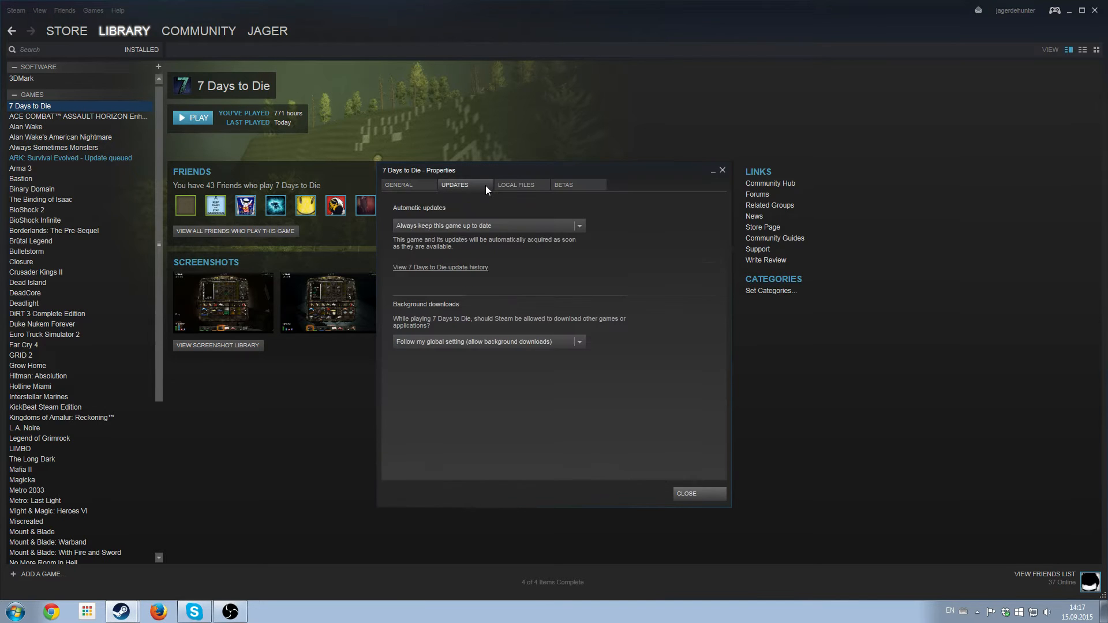
pyautogui.click(515, 184)
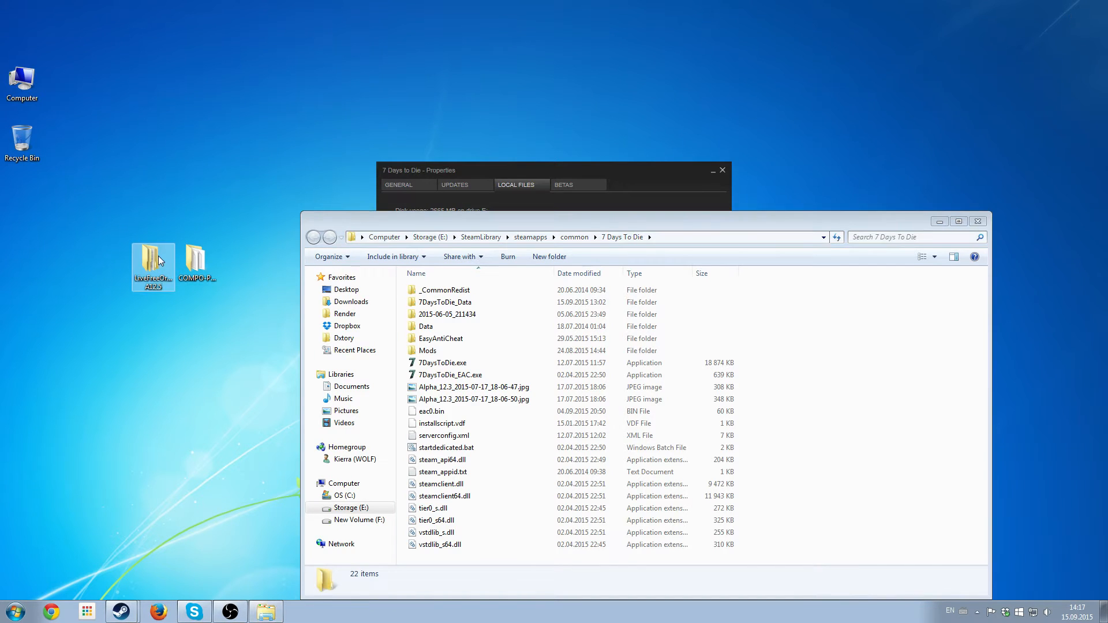
# Copy LiveFreeOrDie's Data and Mods folders into the game folder, replacing all existing files.
pyautogui.doubleClick(152, 262)
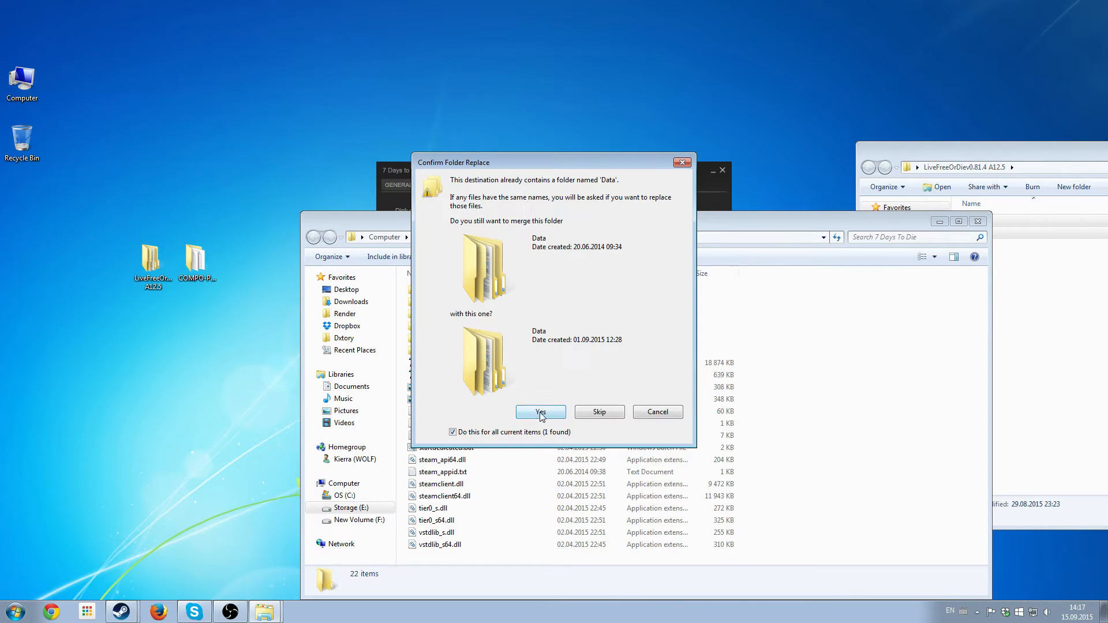
pyautogui.click(540, 412)
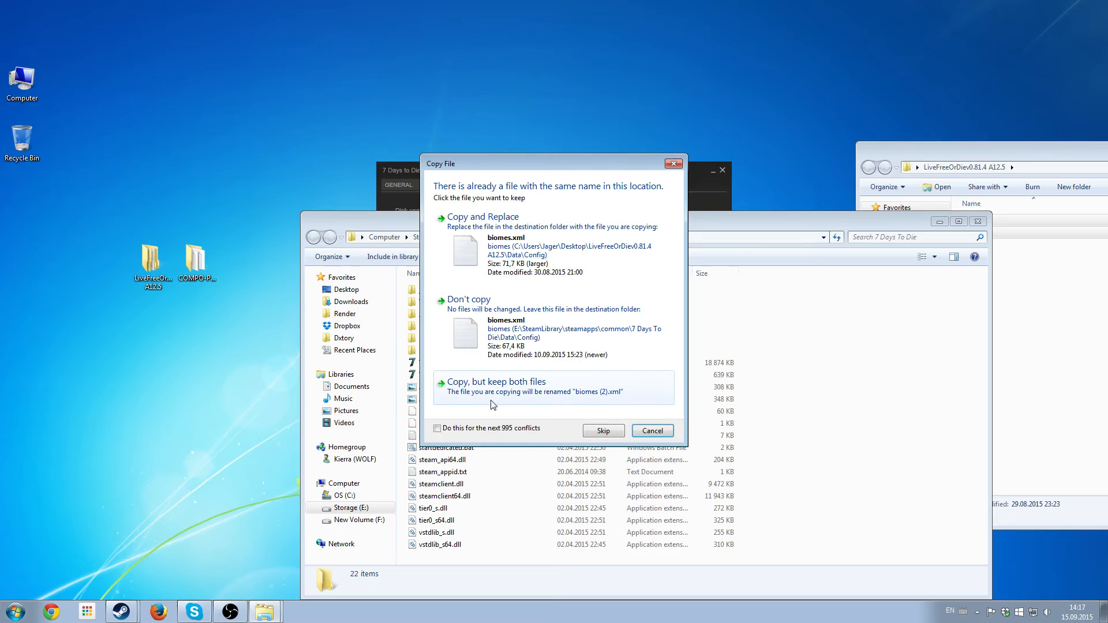
pyautogui.click(437, 428)
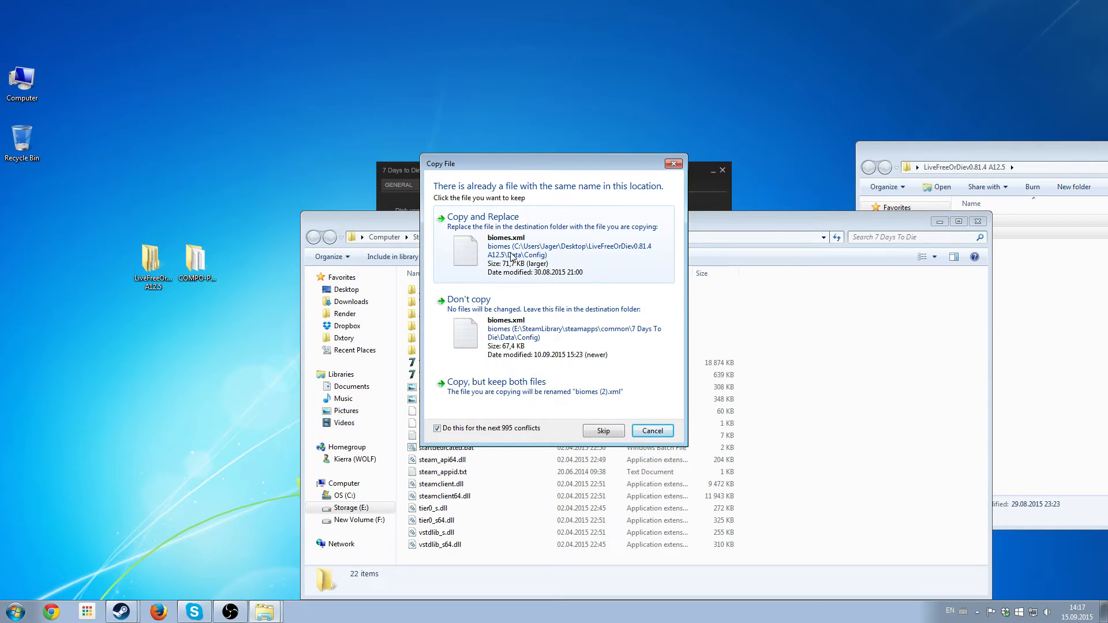
pyautogui.click(483, 216)
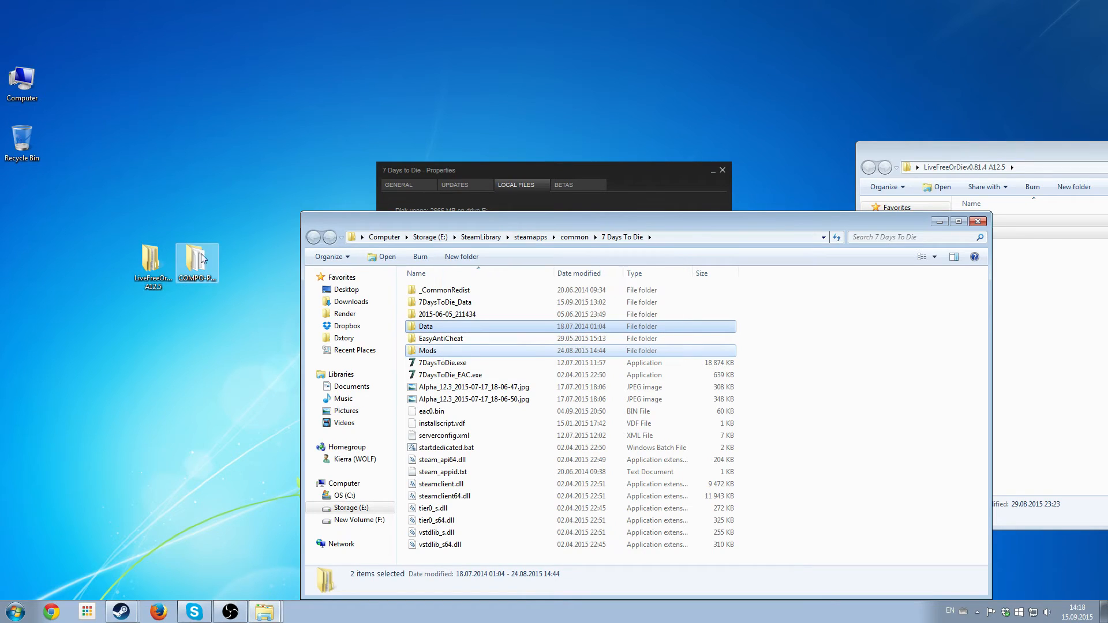
# Merge COMPO-PACK7_for_alpha12.4's Data folder into the game folder, replacing all conflicts, then close it.
pyautogui.doubleClick(197, 259)
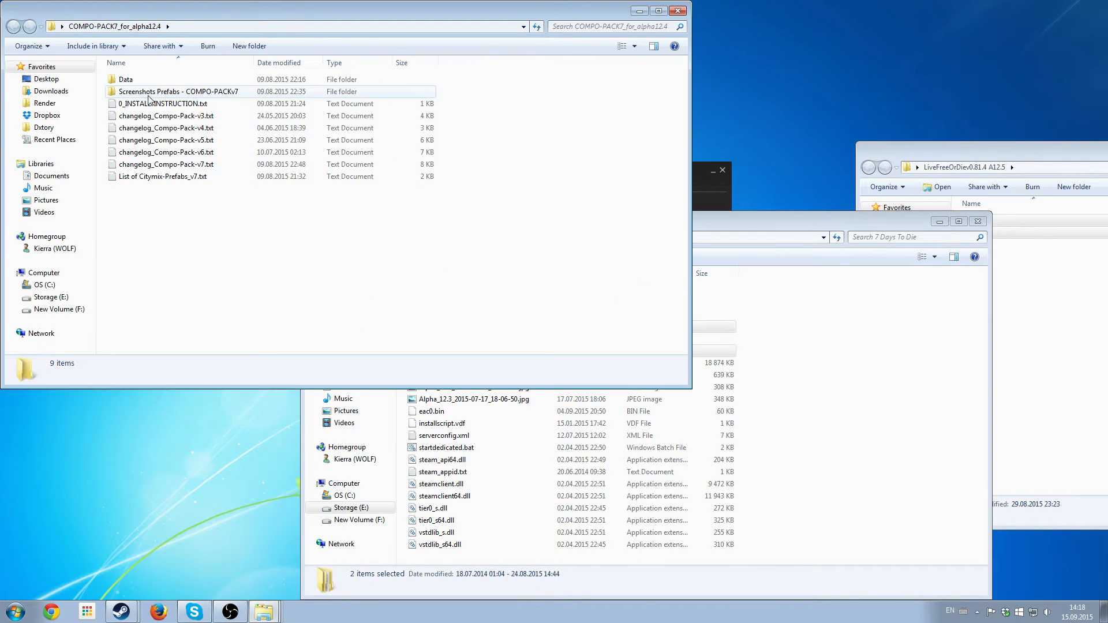
pyautogui.doubleClick(125, 79)
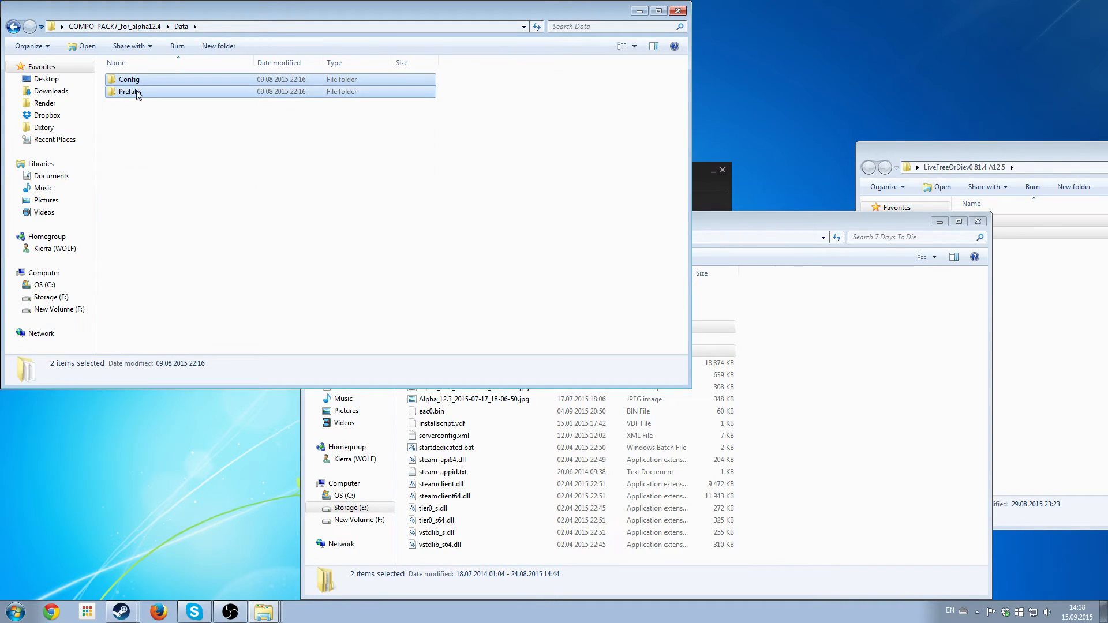
pyautogui.click(13, 26)
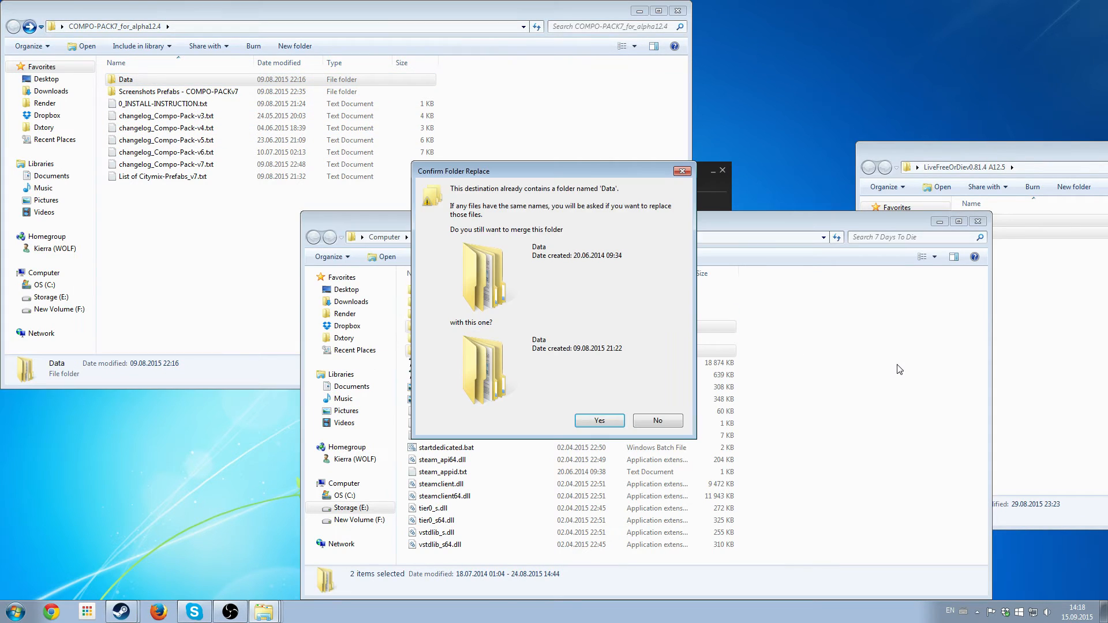
pyautogui.click(599, 421)
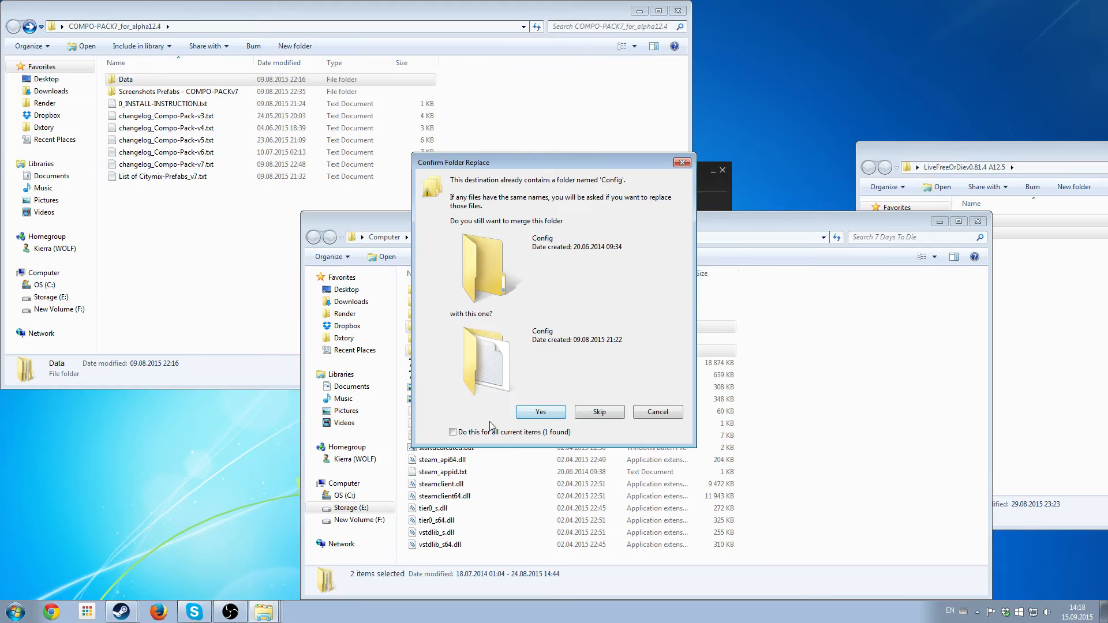
pyautogui.click(540, 412)
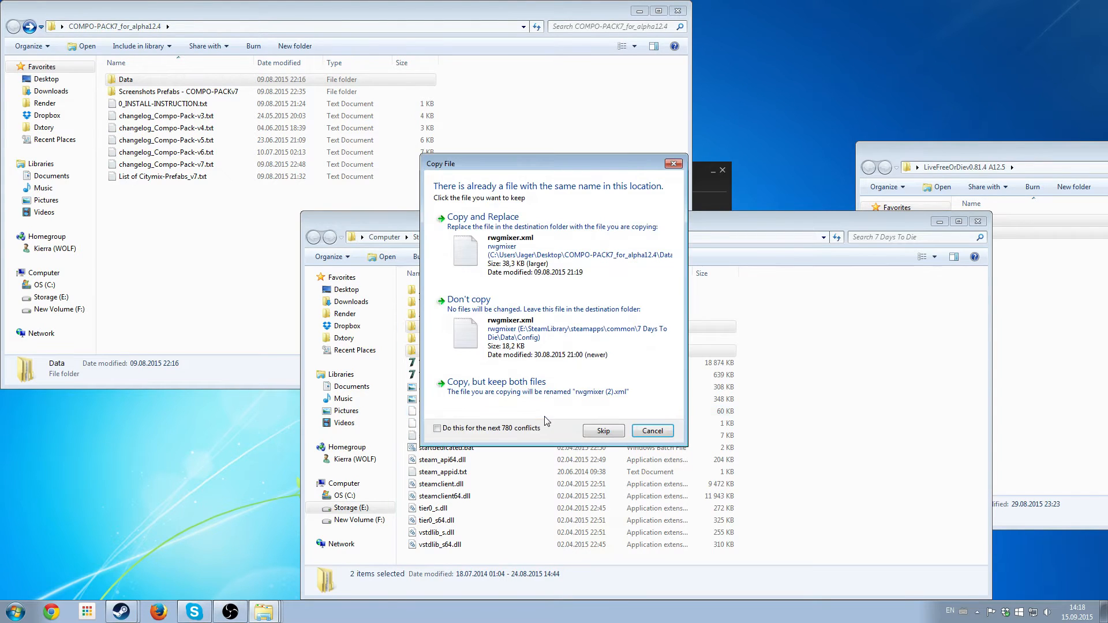
pyautogui.click(437, 428)
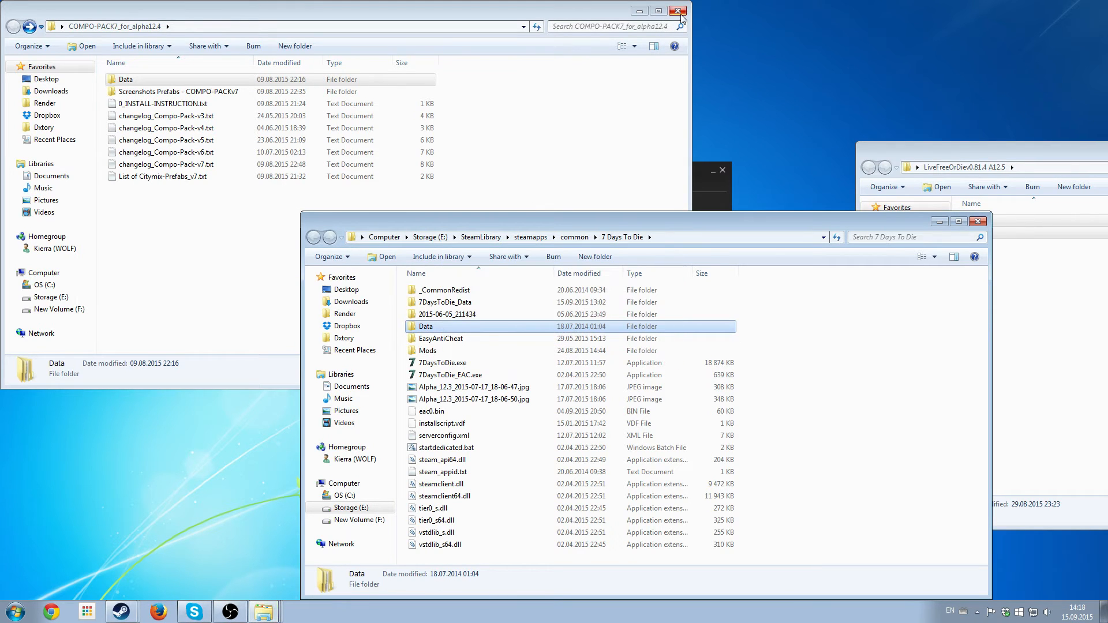
pyautogui.click(680, 10)
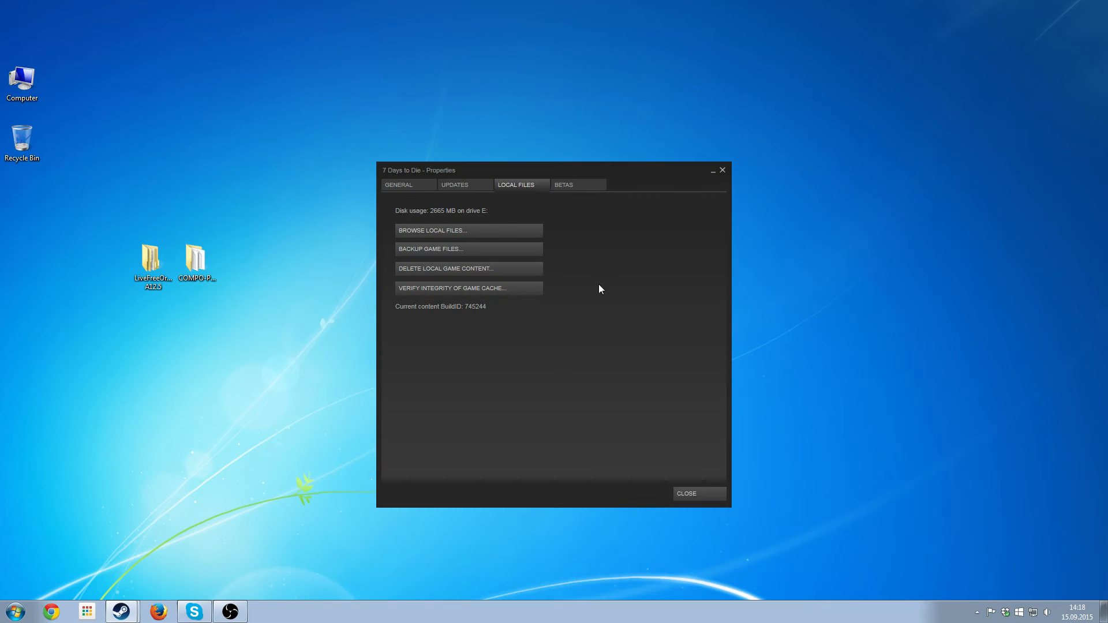
pyautogui.moveTo(458, 203)
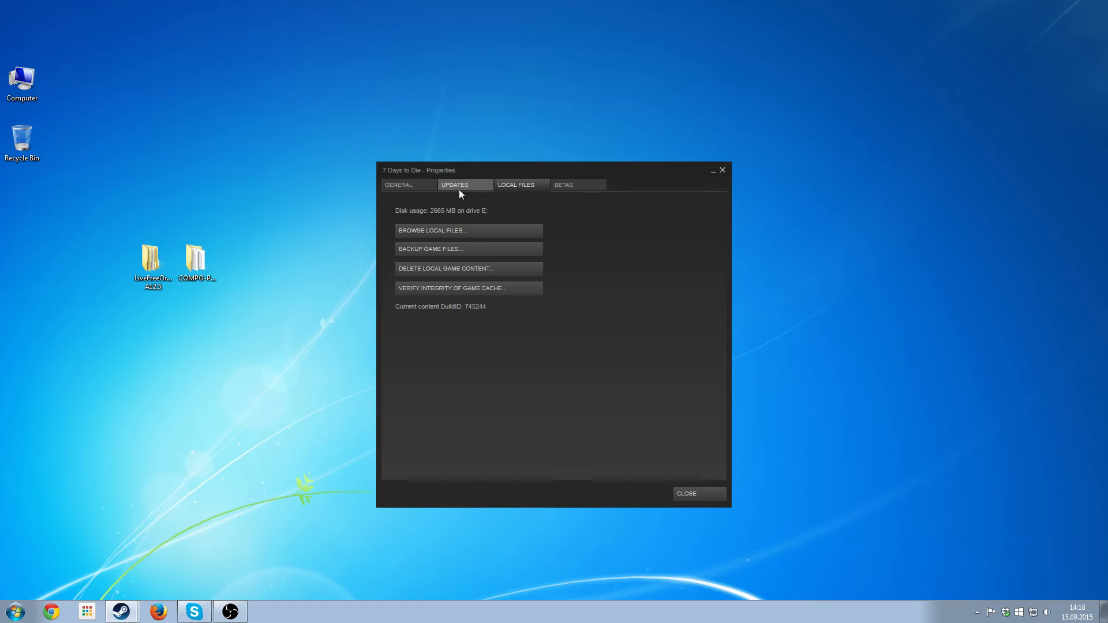
pyautogui.moveTo(453, 189)
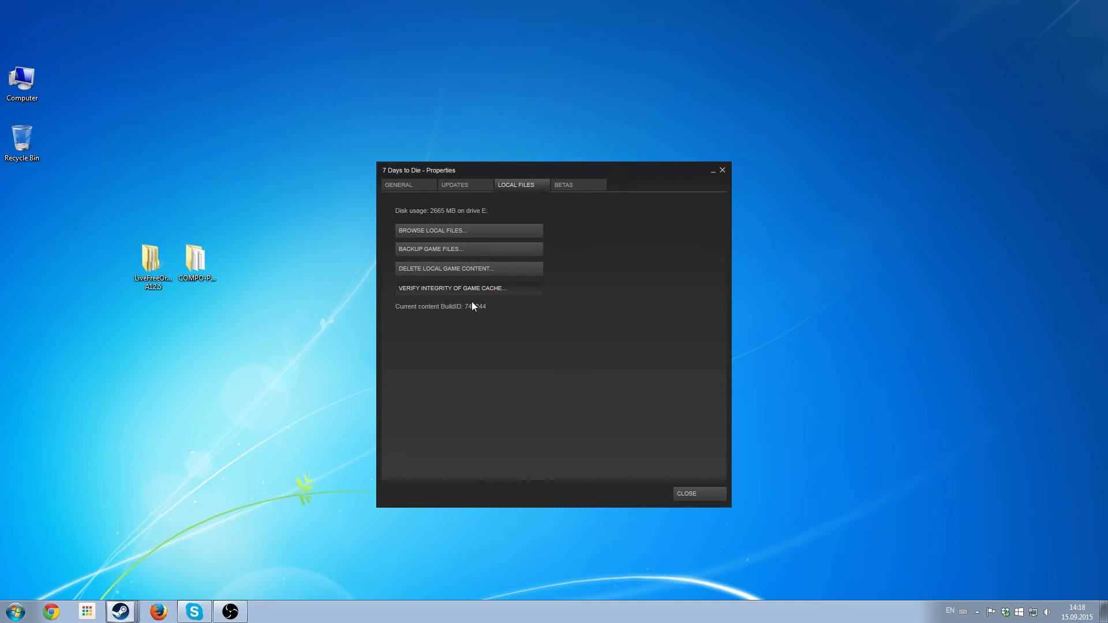
# Verify the 7 Days to Die game cache, then close the 113-files-reacquired result.
pyautogui.click(451, 288)
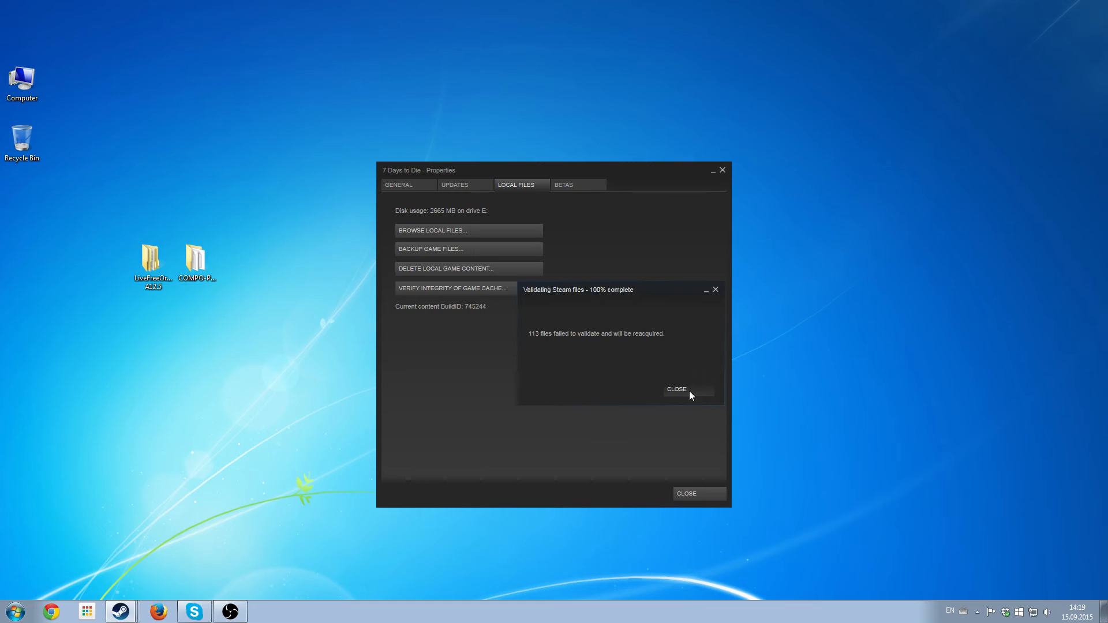
pyautogui.click(676, 389)
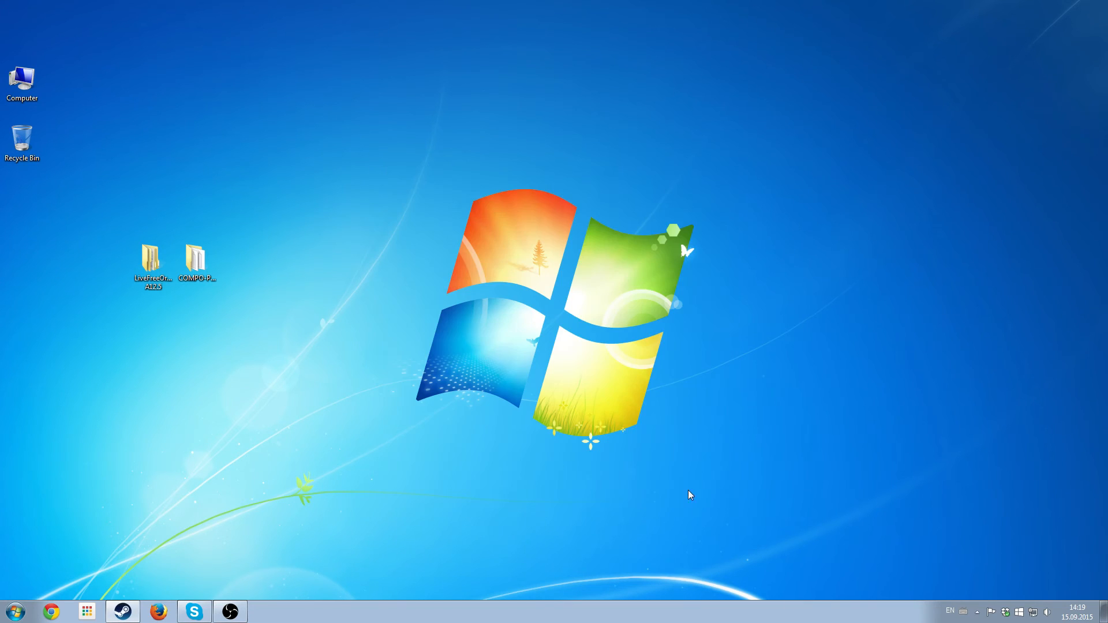
# Reopen the game install folder from Steam, confirm the Mods folder is gone, and close it.
pyautogui.click(122, 610)
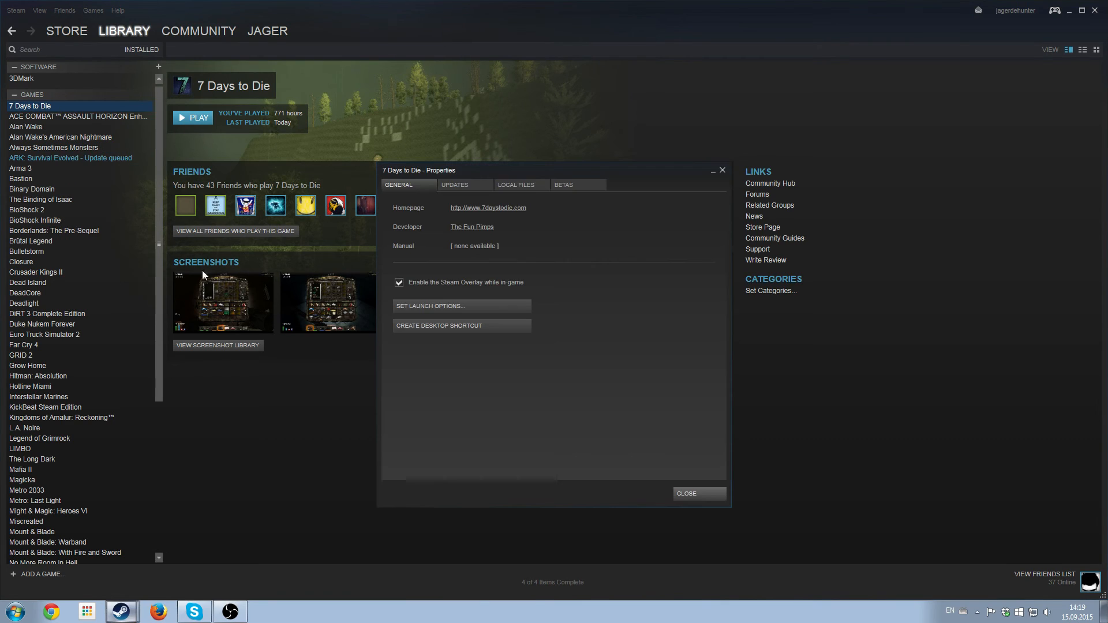
pyautogui.click(516, 185)
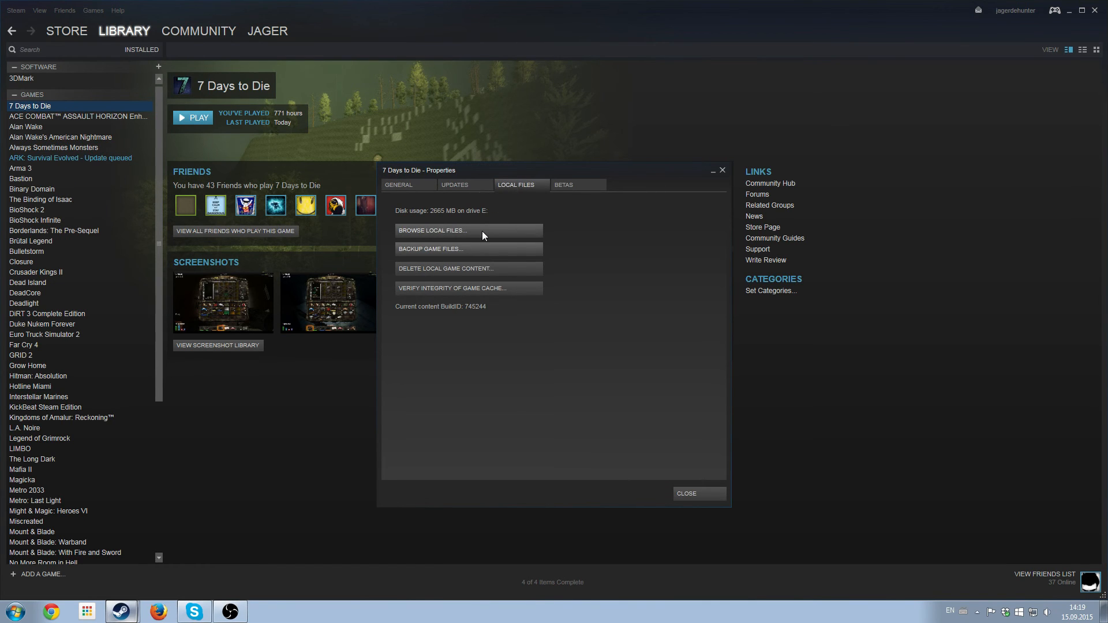
pyautogui.click(431, 229)
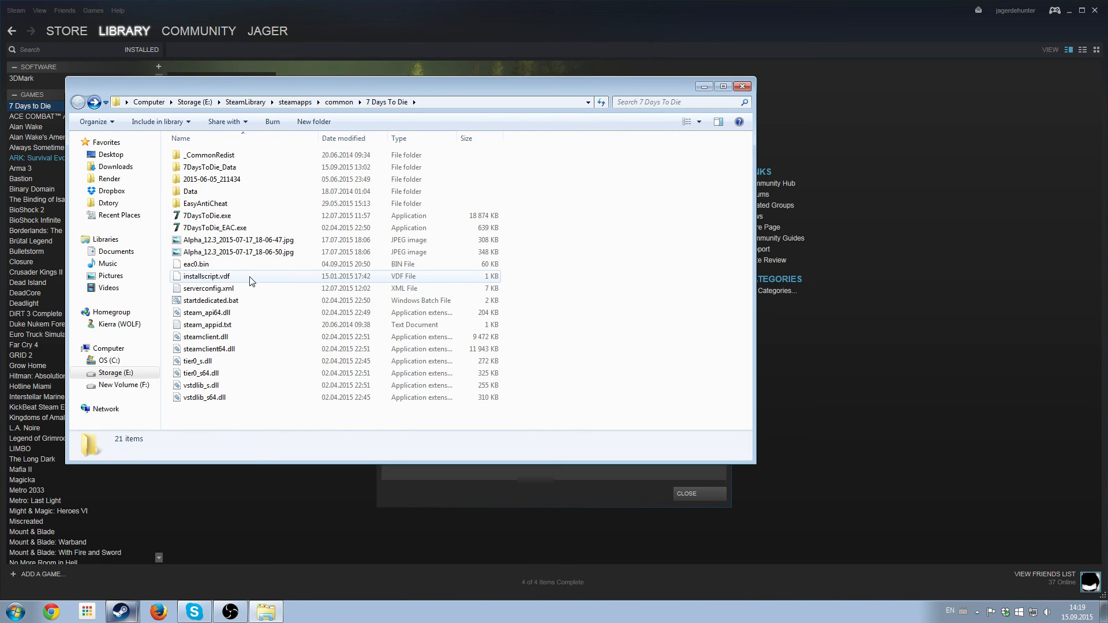
pyautogui.moveTo(672, 184)
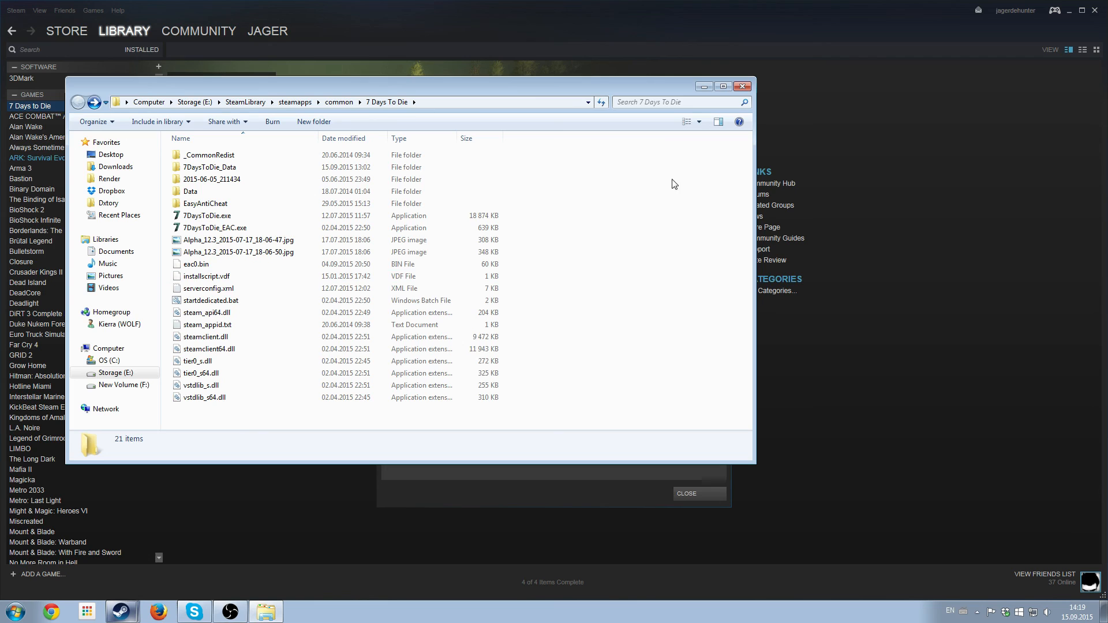
pyautogui.click(742, 86)
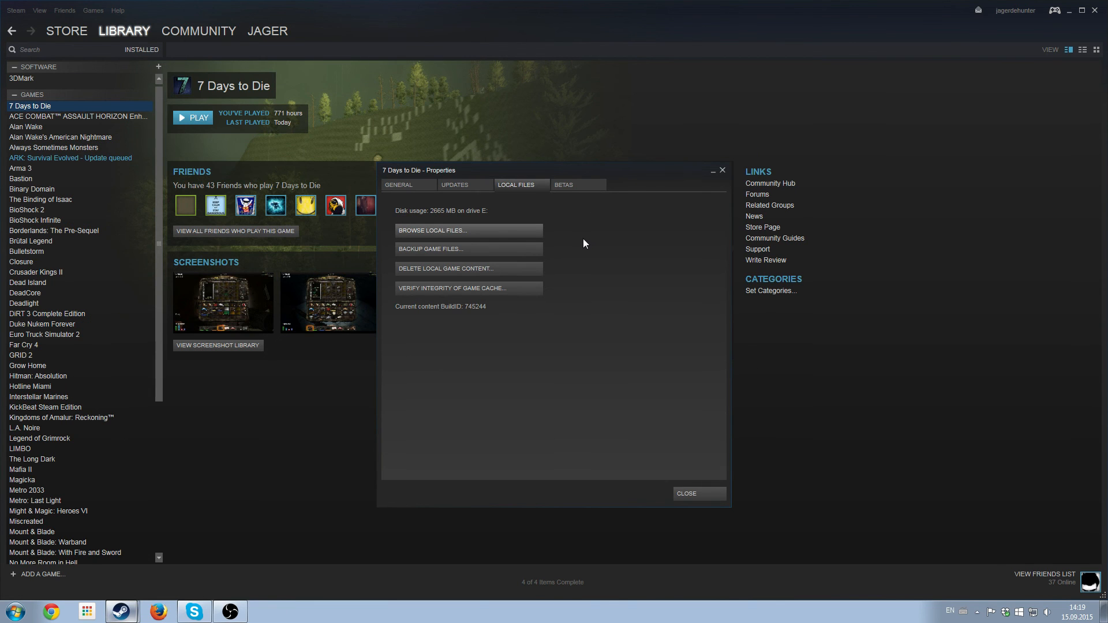
pyautogui.moveTo(725, 176)
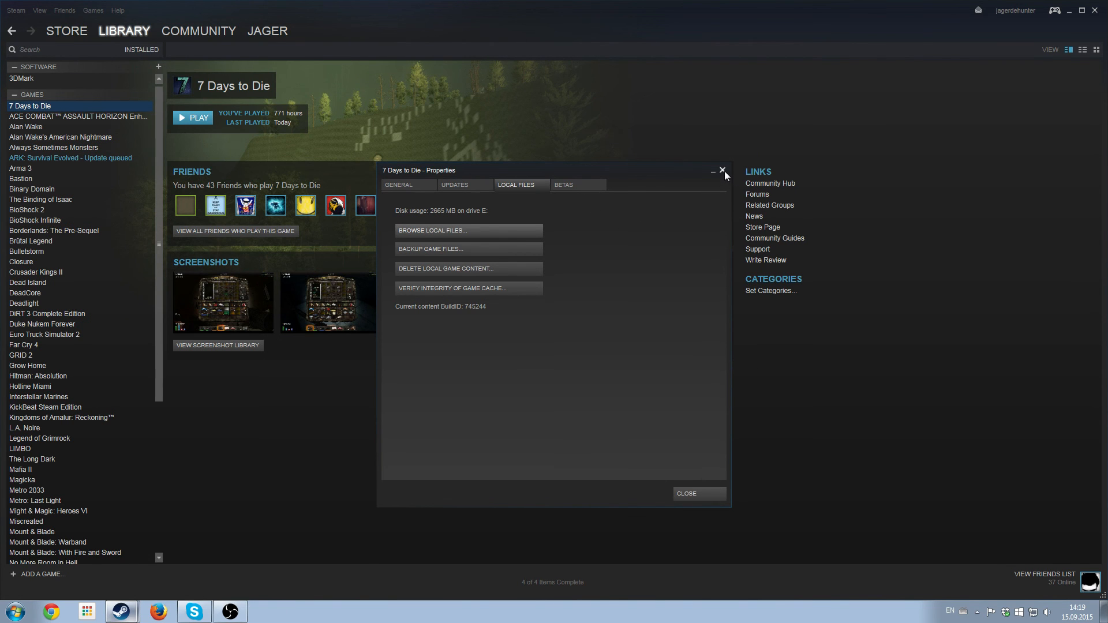